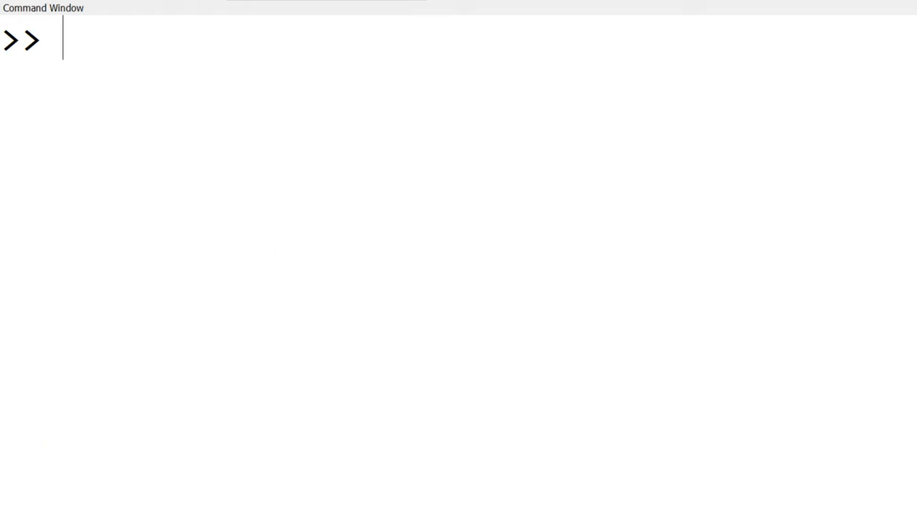
Load the symbolic package with pkg load symbolic.
type("pk")
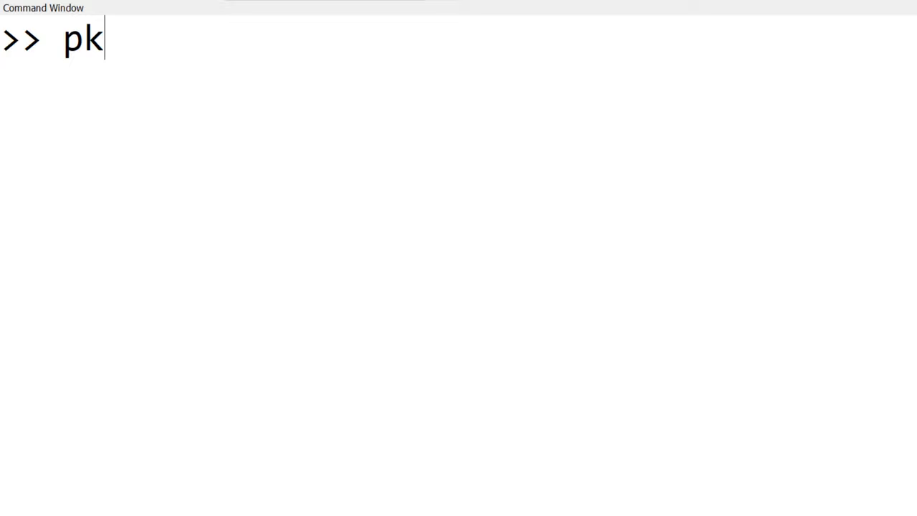
type("g load sym")
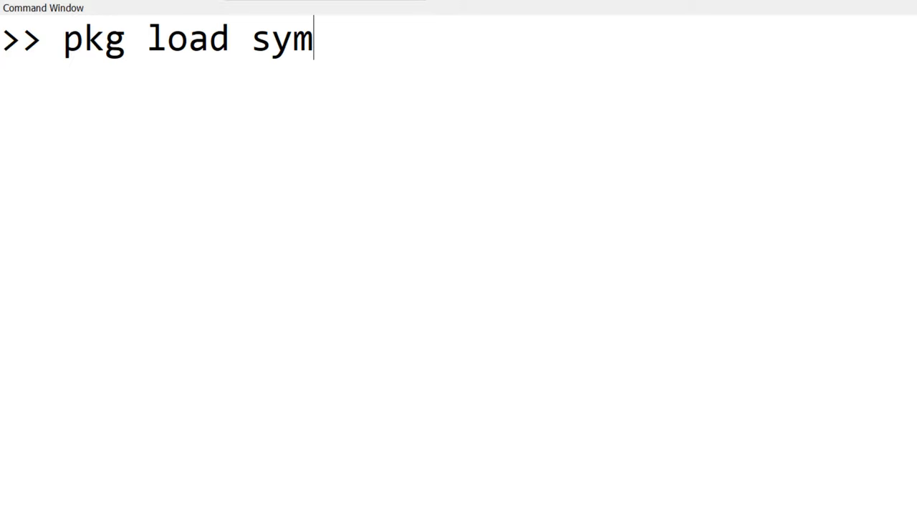
type("bolic")
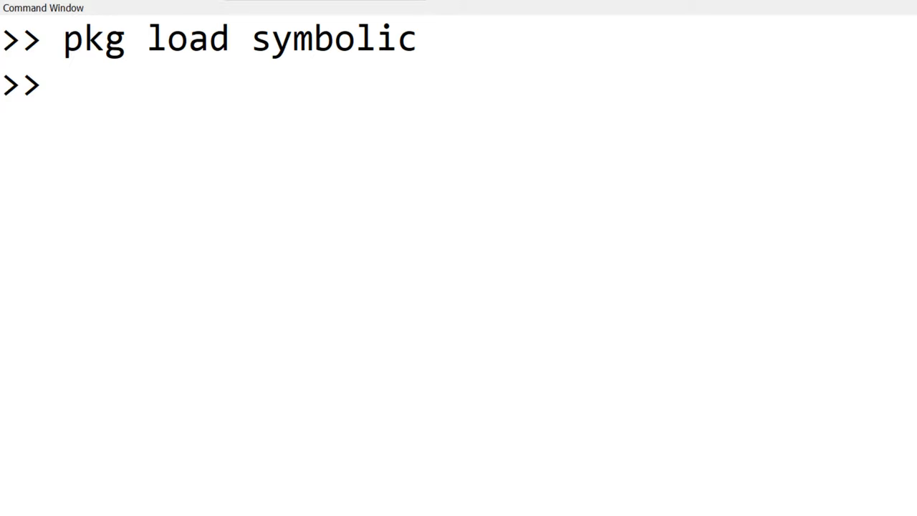
key("Return")
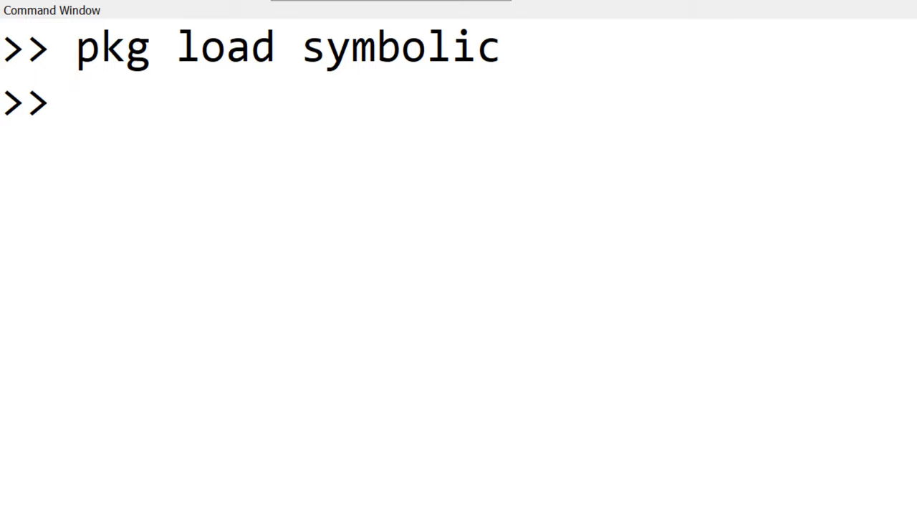
Enter 2*x-1=0 directly and get a parse error, then declare x with syms x.
type("2*x")
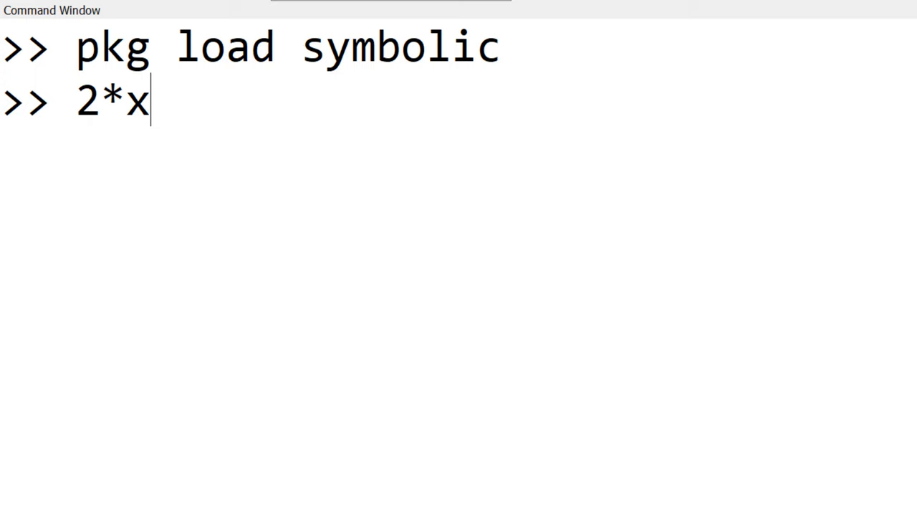
type("-1=0")
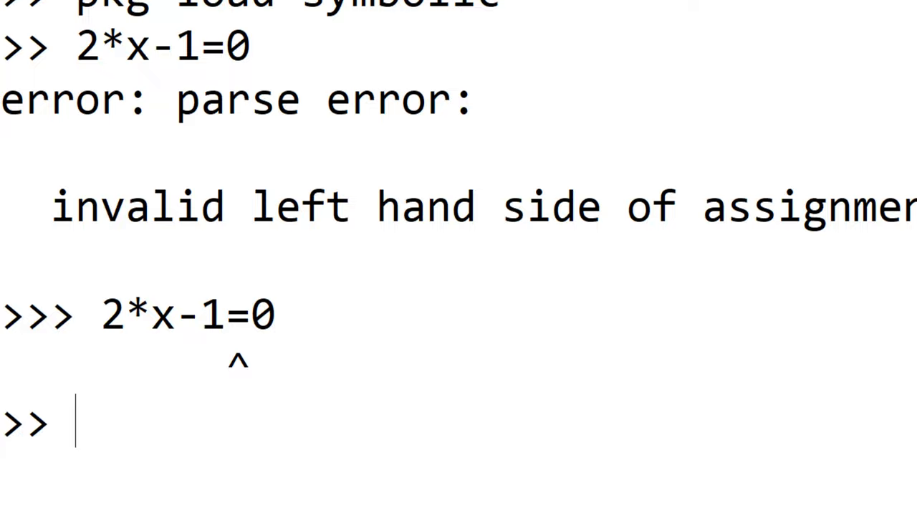
type("syms x")
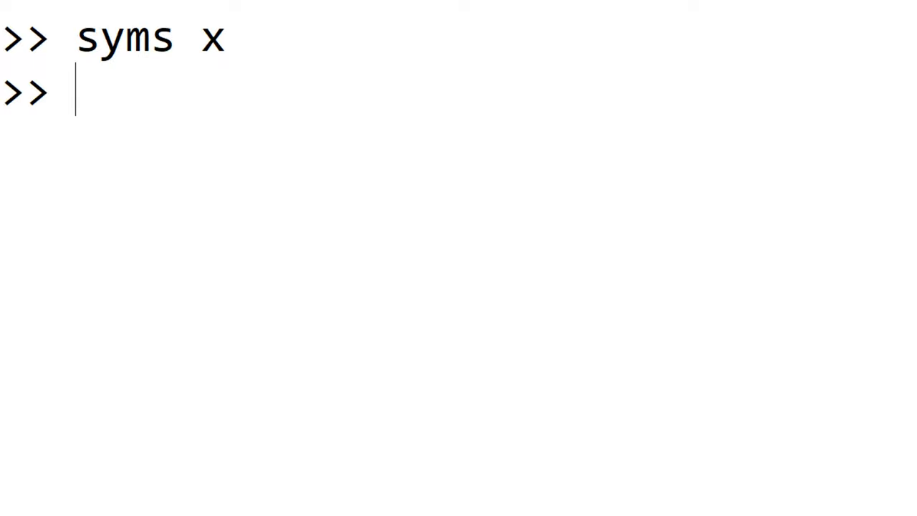
Solve 2*x-1==0 for x, storing the result 1/2 in sol, then clear the window.
type("solve(2")
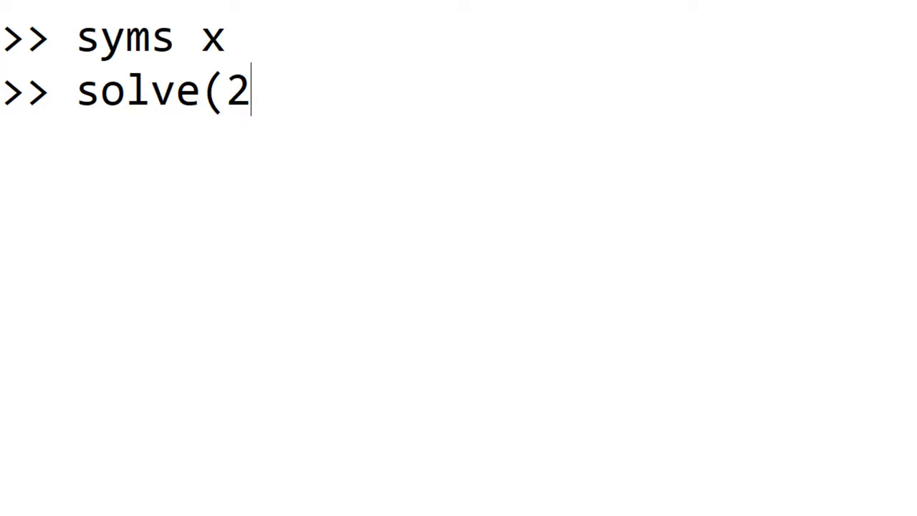
type("*x-1==0")
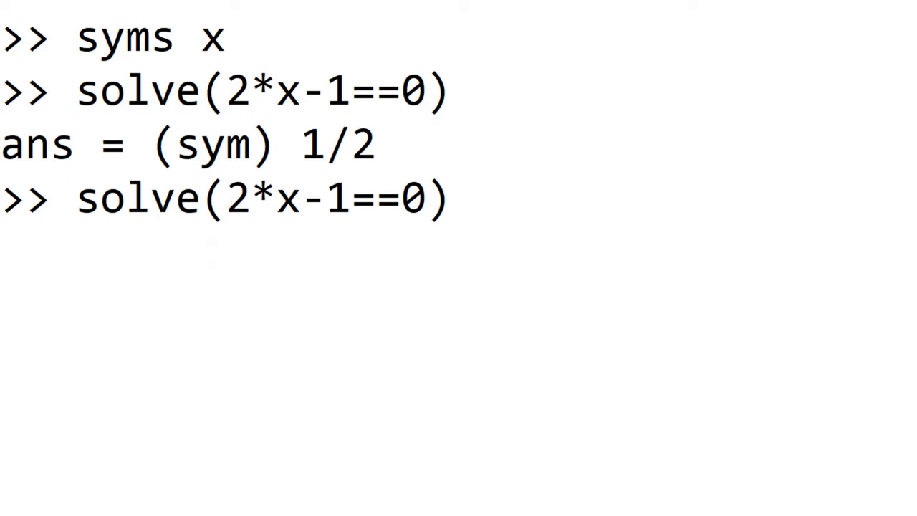
type(",x")
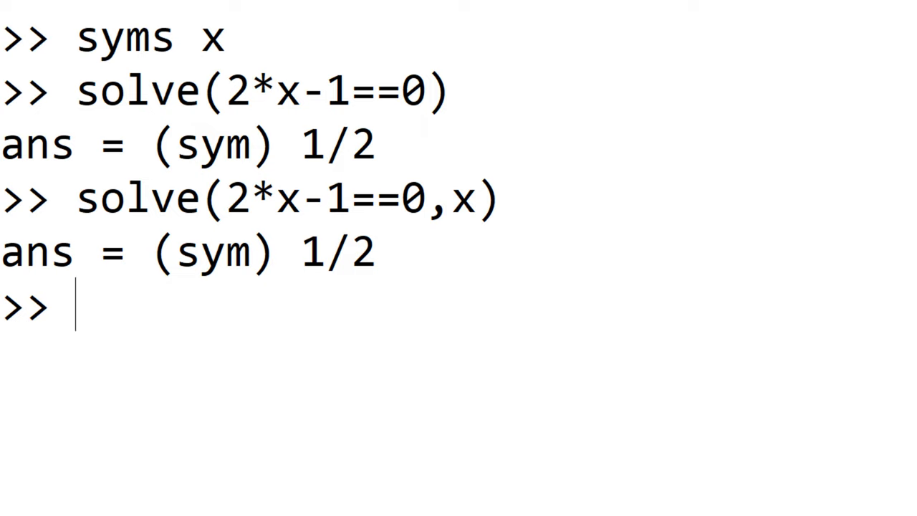
type("sol=solve(2*x-1==0,x)")
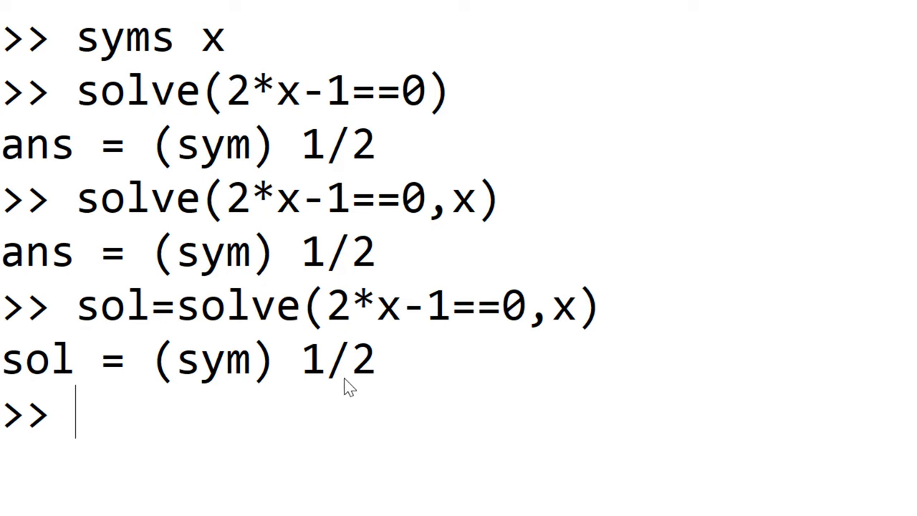
mouse_move(31, 392)
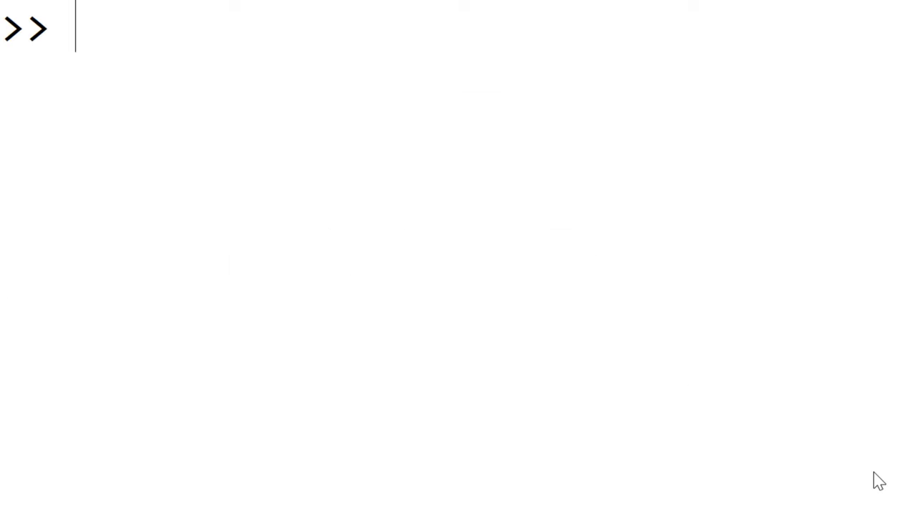
Run sol=solve(x^2-x-2==0,x) by editing the previous command, then clear the window.
type("sol=solve(2*x-1==0,x)")
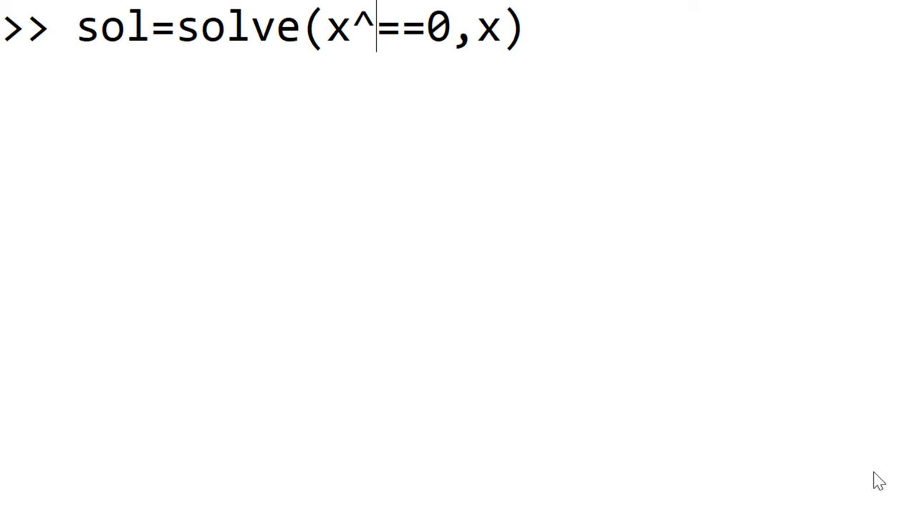
type("2-x")
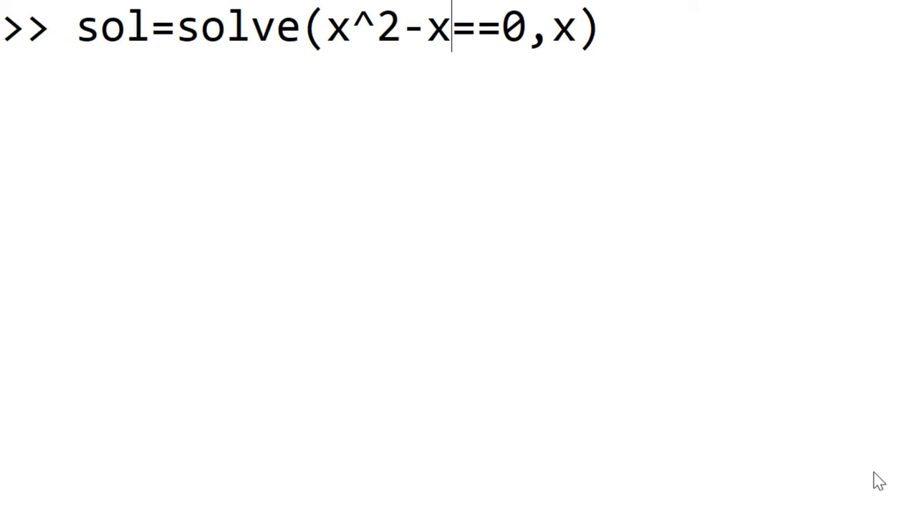
type("-2")
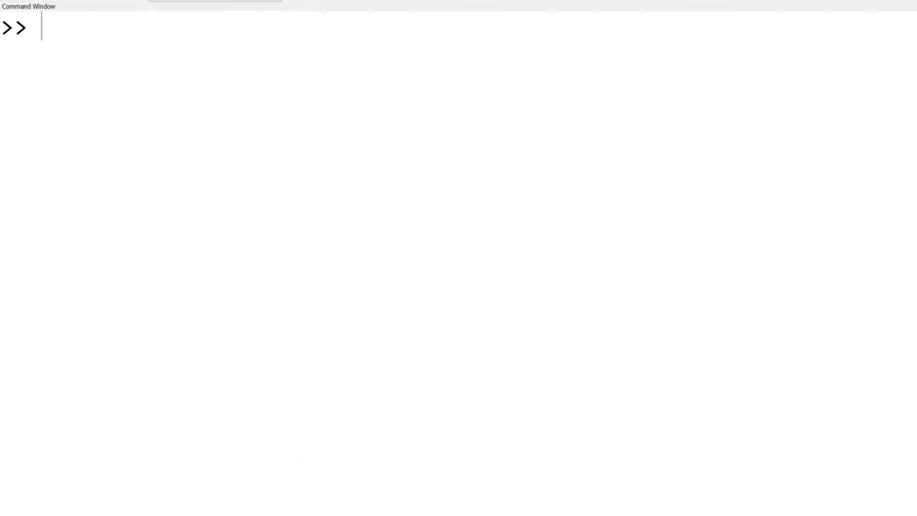
Declare syms a b c x and solve a*x^2+b*x-2==0 for x.
type("s")
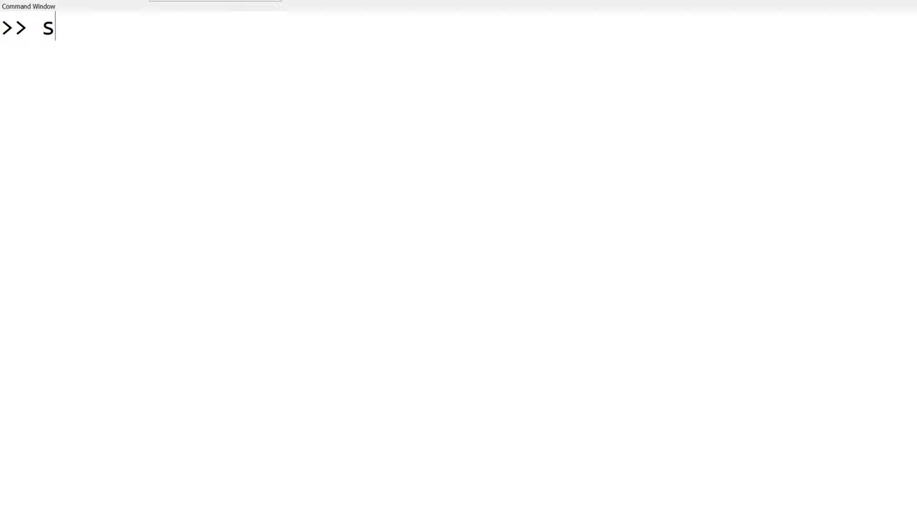
type("yms a b c x")
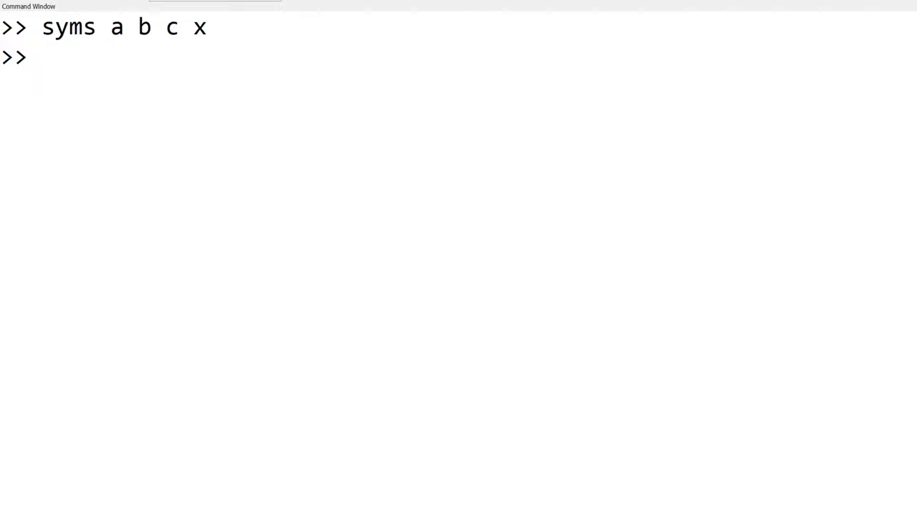
type("sol=solve(x^2-x-2==0,x)")
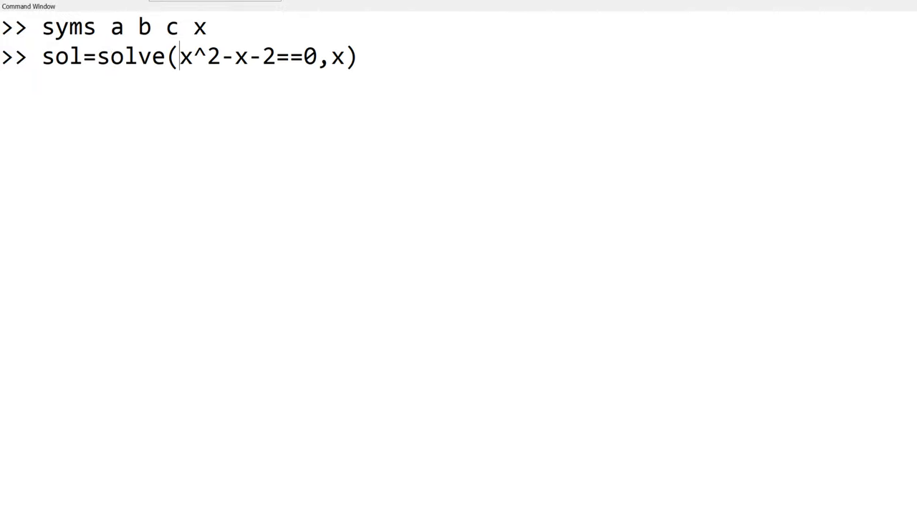
type("a")
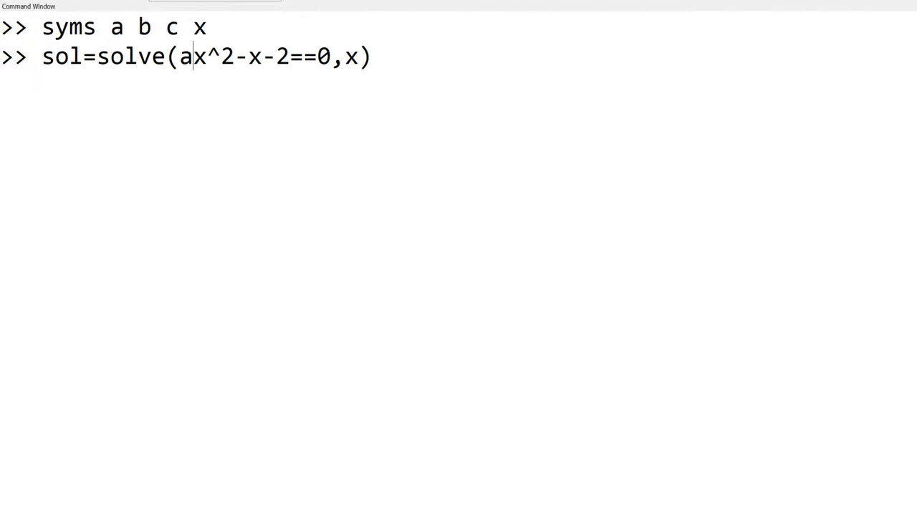
type("*")
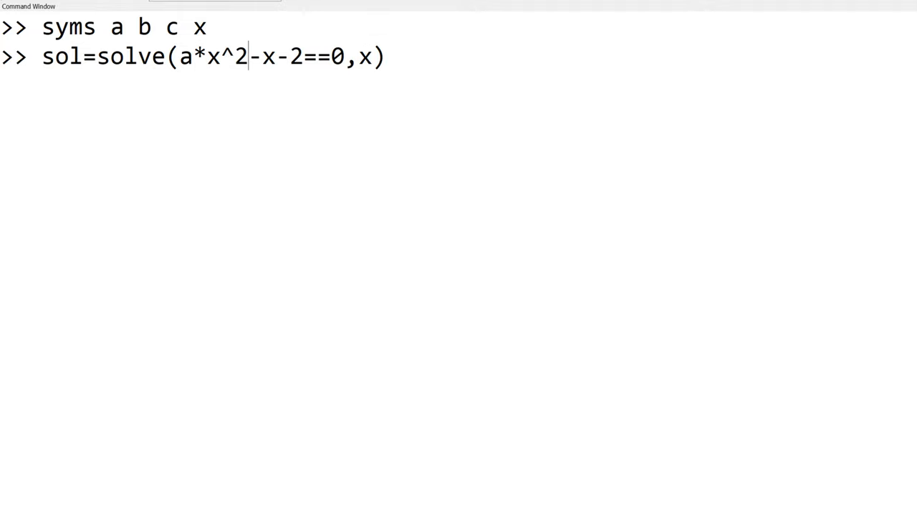
type("+b")
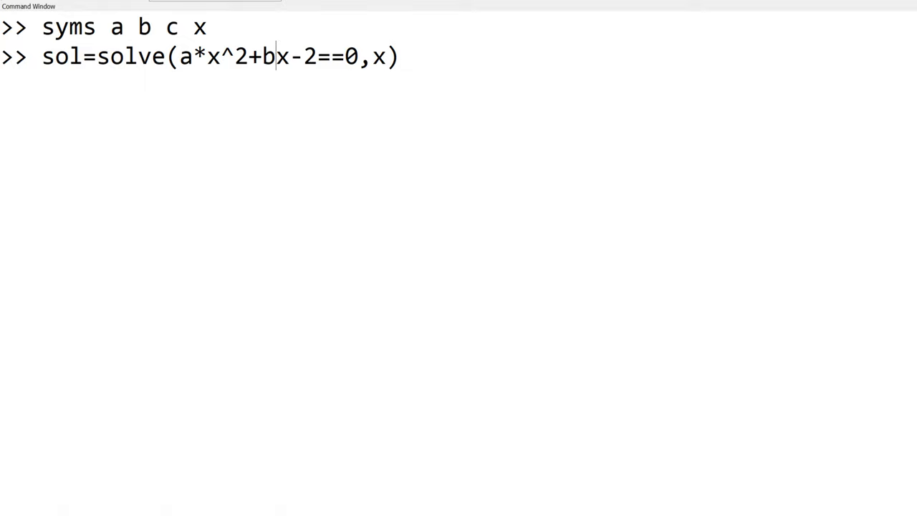
type("*")
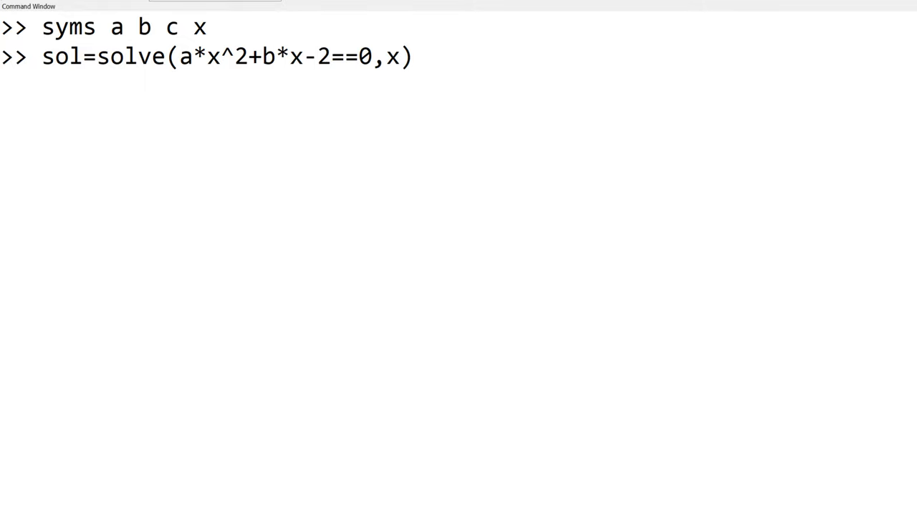
key("Enter")
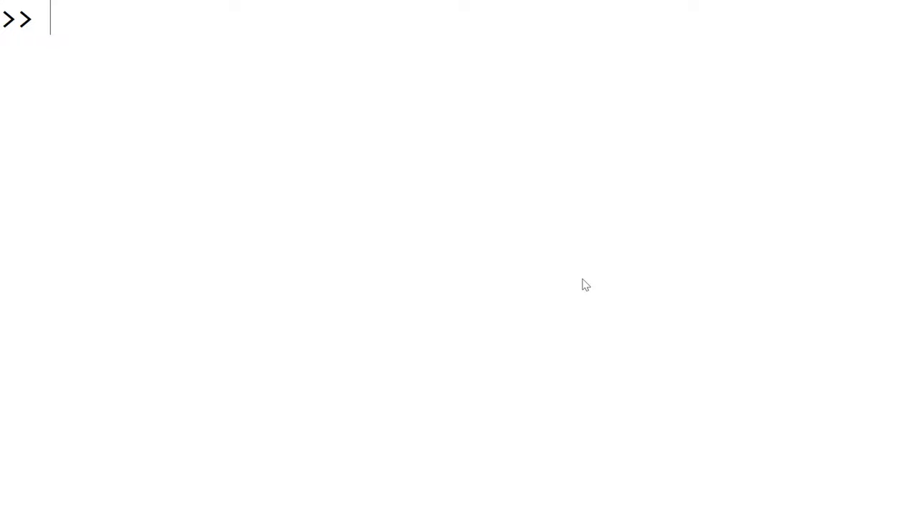
Solve the system 2*x+y==4 and x-y==-1 into sol.
type("syms x y")
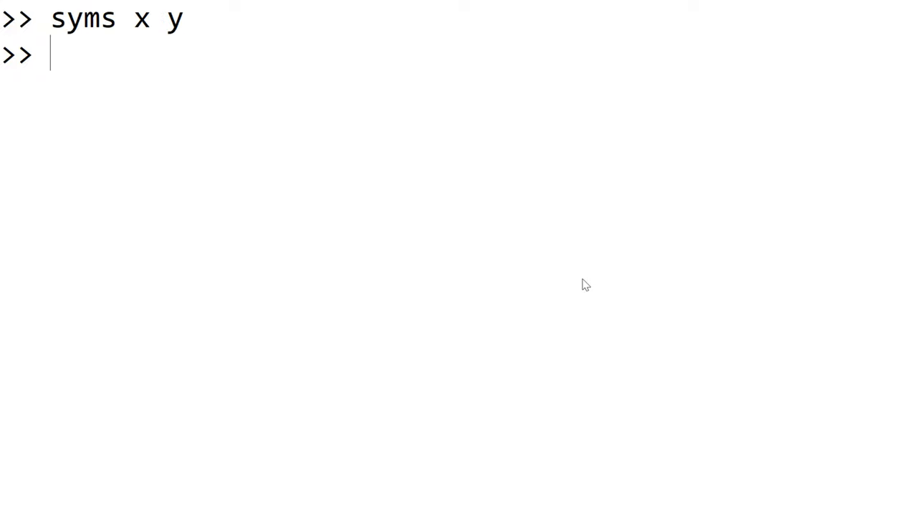
type("sol=solve(,x)")
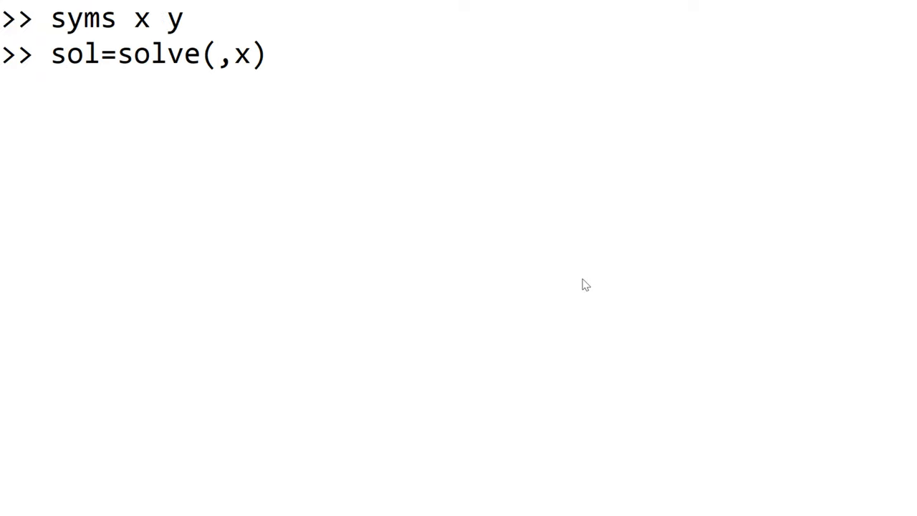
type("2*")
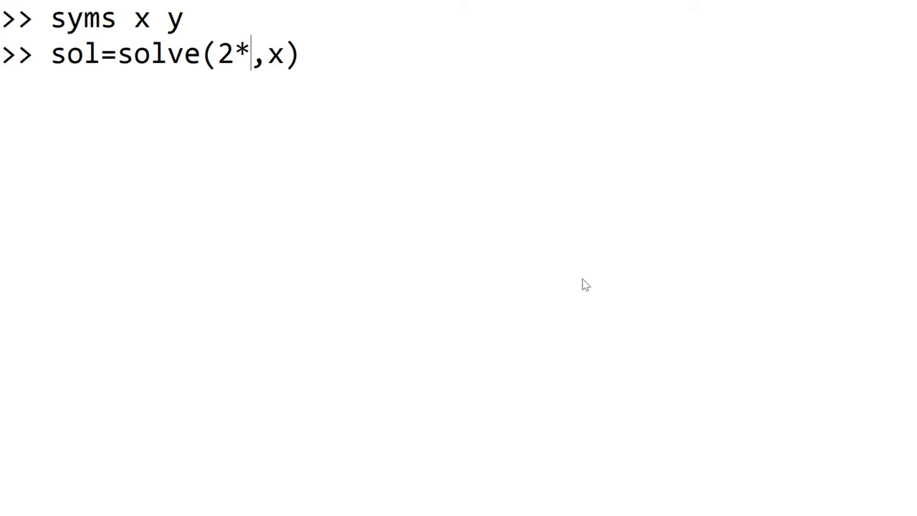
type("x+y")
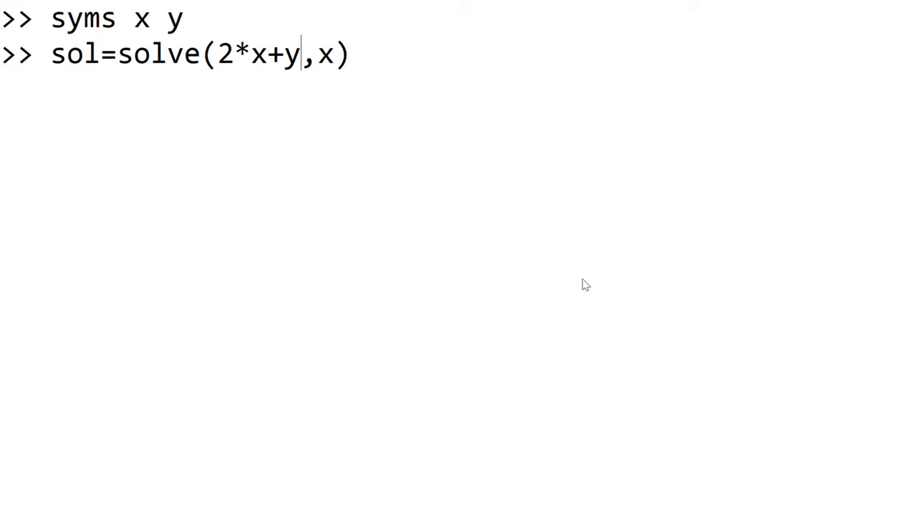
type("==4")
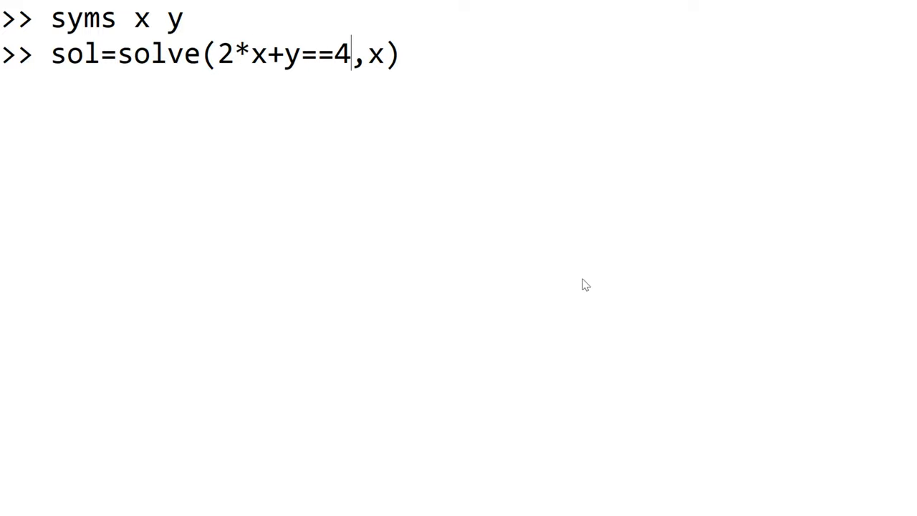
type("-x")
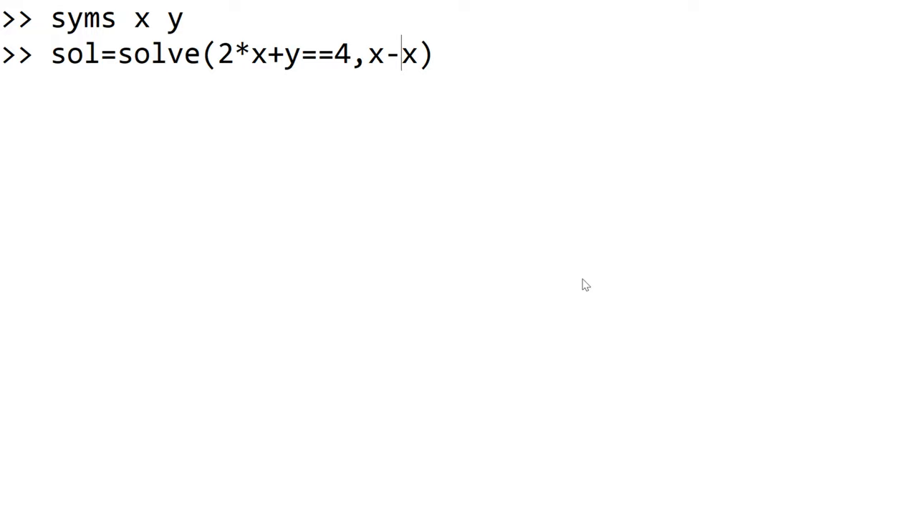
type("y==")
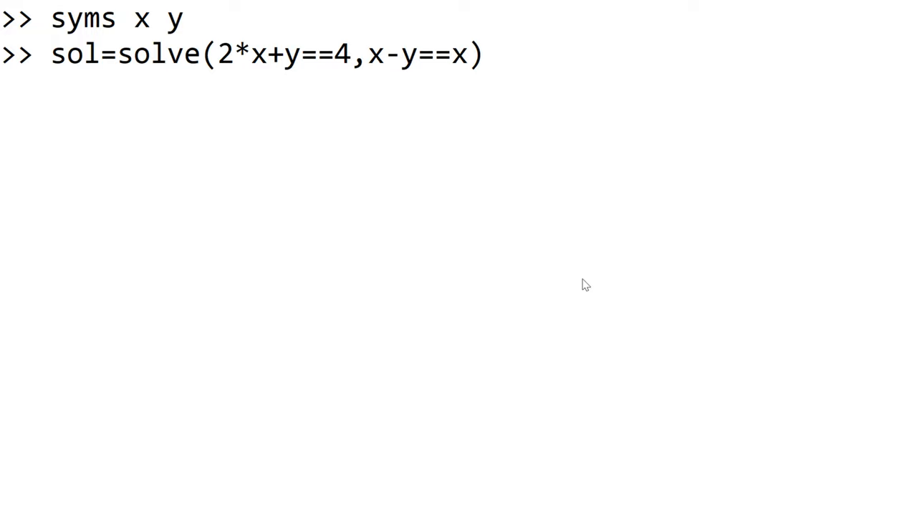
type("-1")
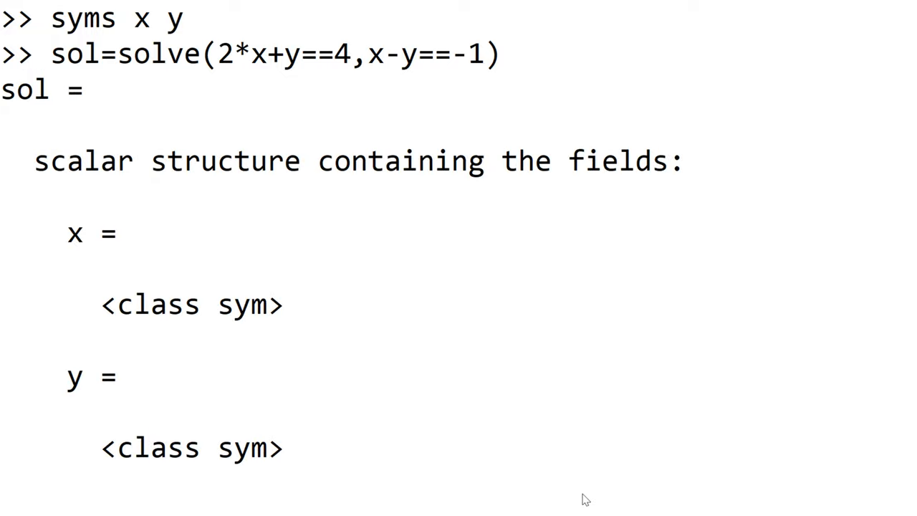
scroll("down", 3)
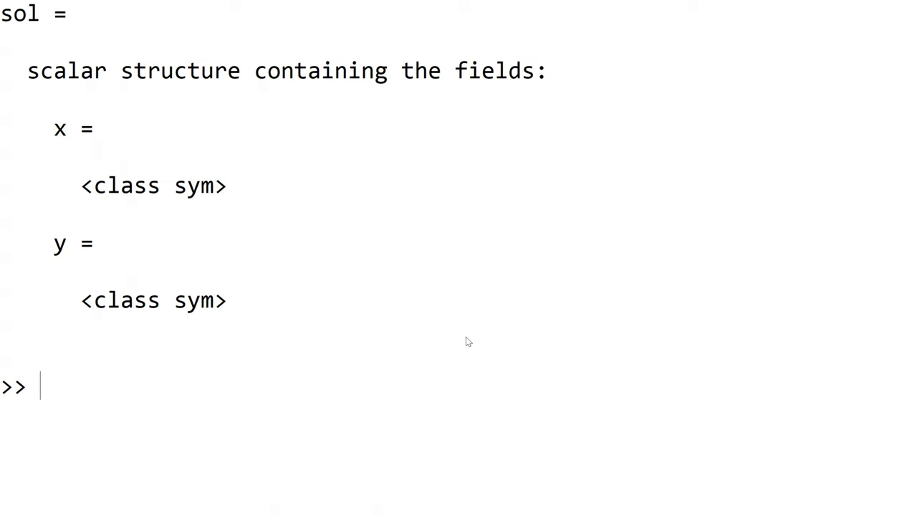
Display sol.x, then clear the window with clc.
type("sol.")
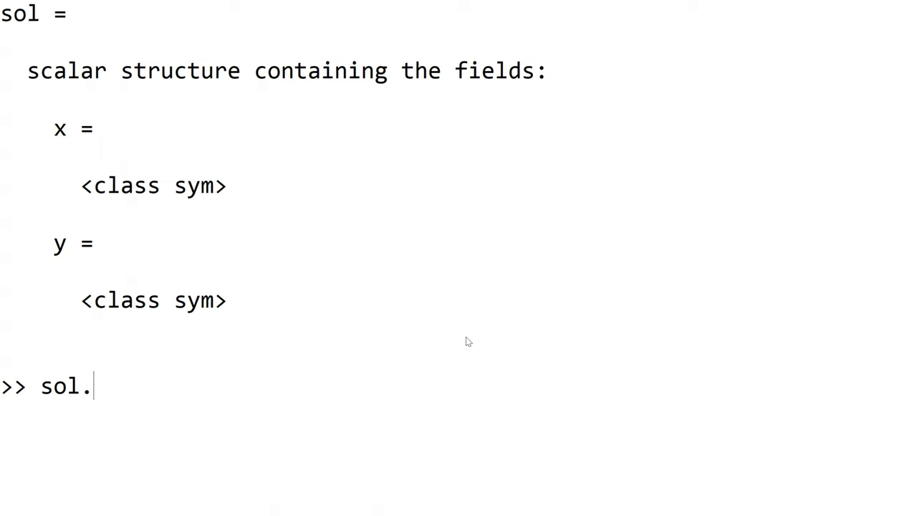
type("x")
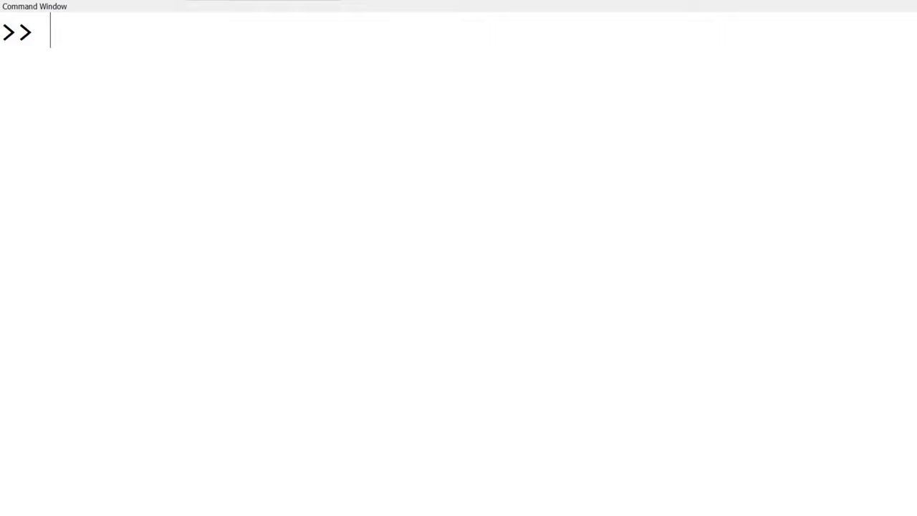
Define eq1 as 2*x+y==4 and eq2 as x-y==-1, solve them into sol, and clear.
type("e")
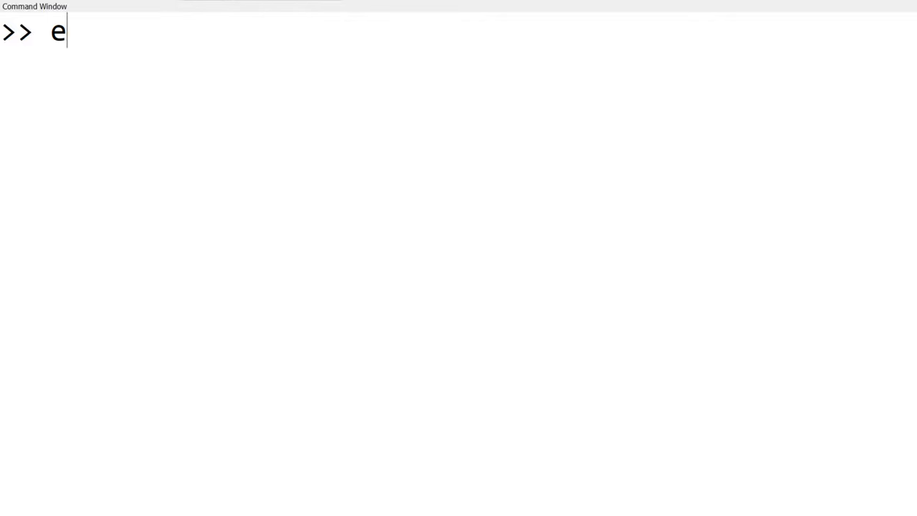
type("q1=")
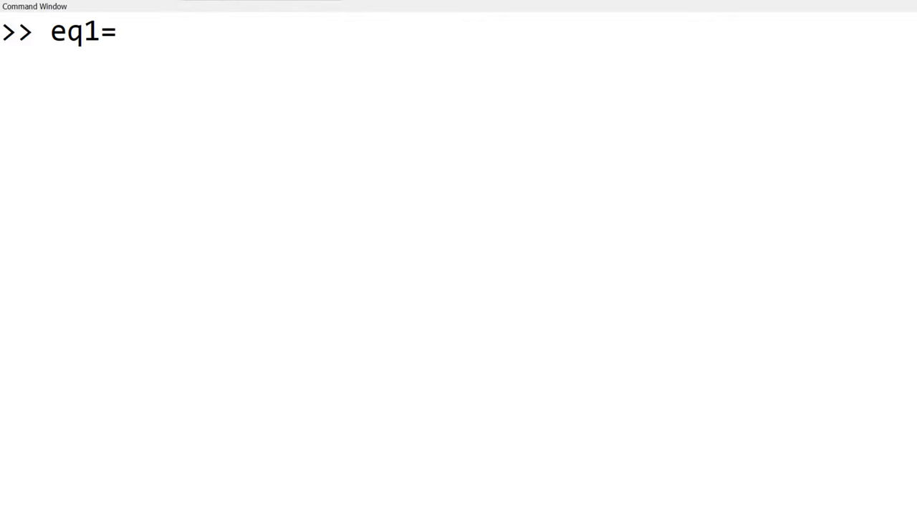
type("2*x+")
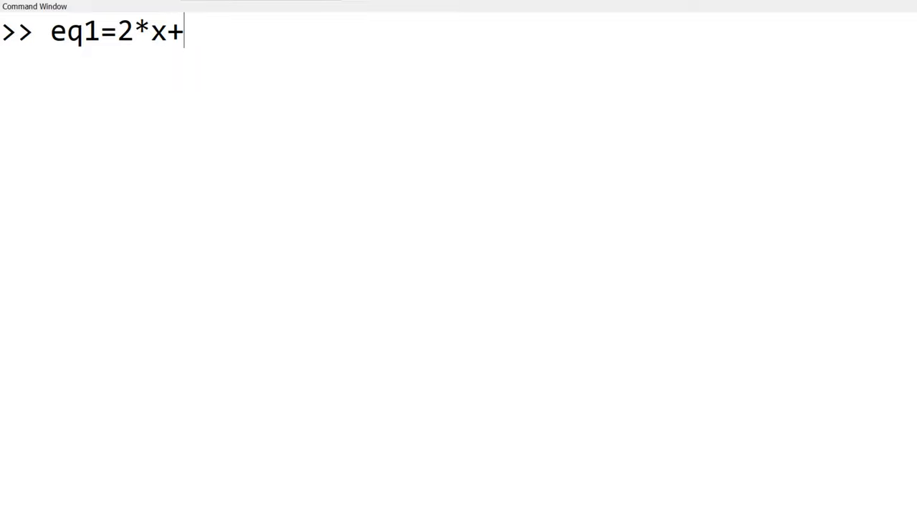
type("y==4")
type("e")
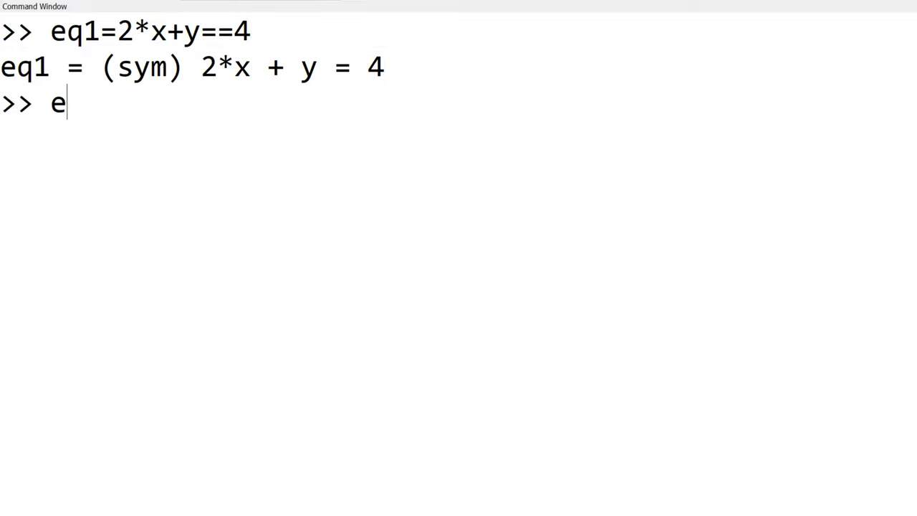
type("q2")
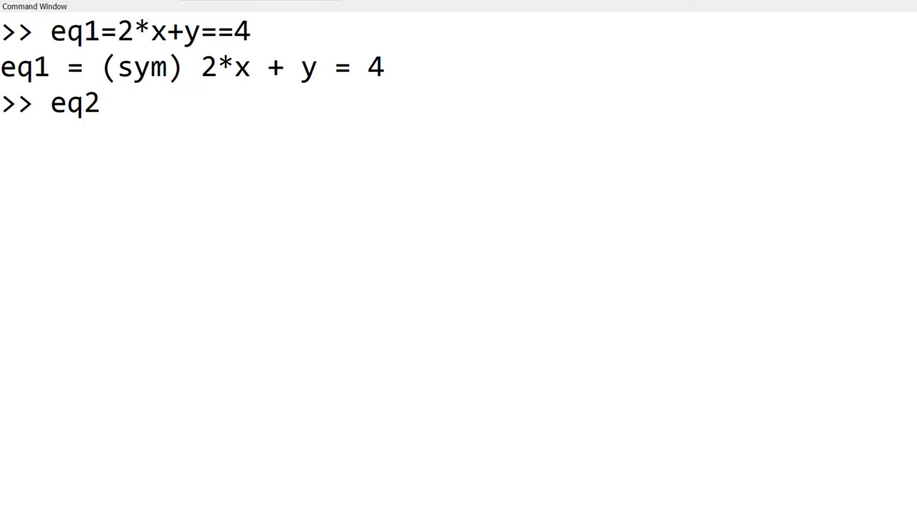
type("=x")
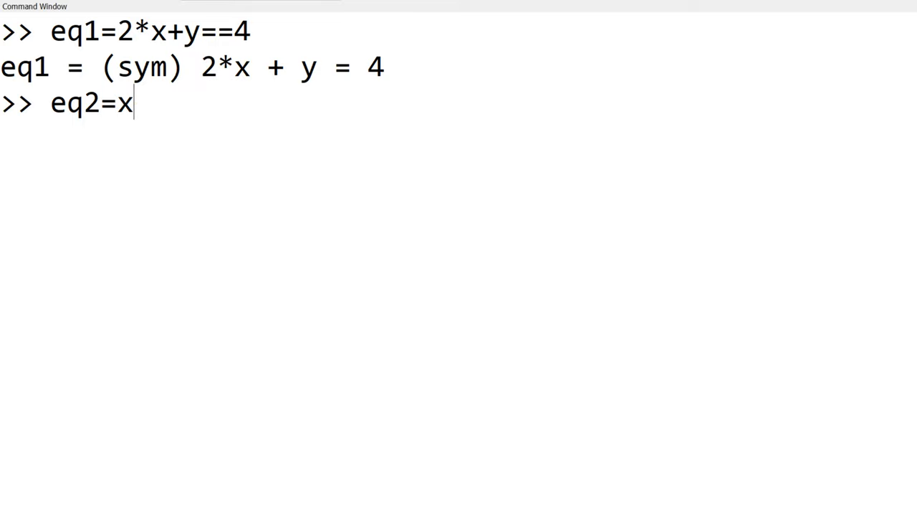
type("-y==-")
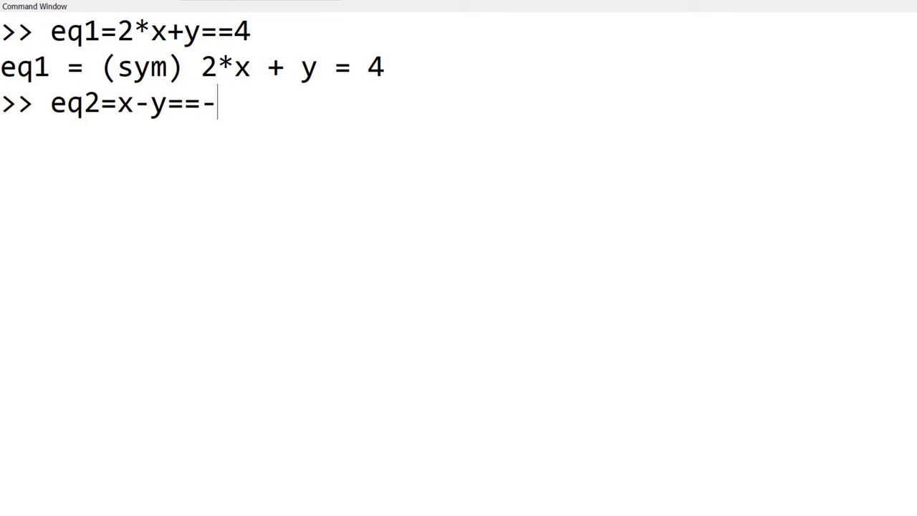
type("1")
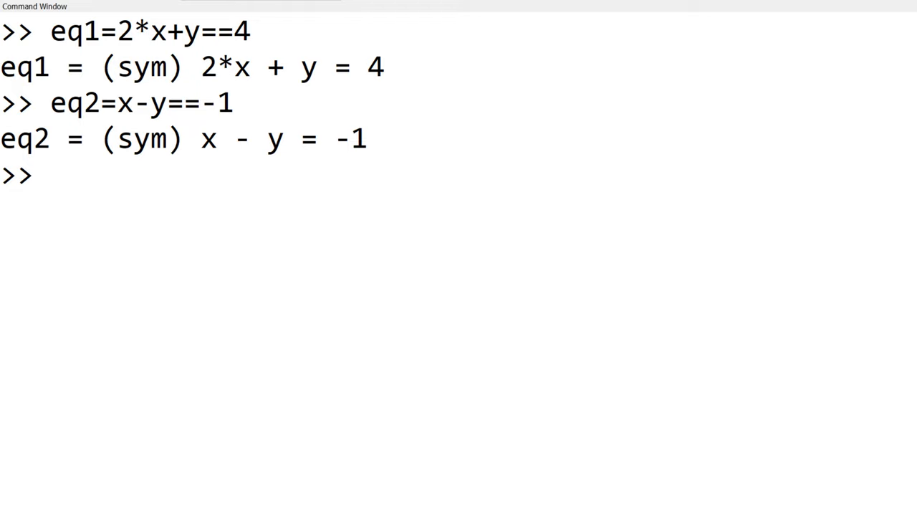
type("sol=solve(eq1,x-y==-1)")
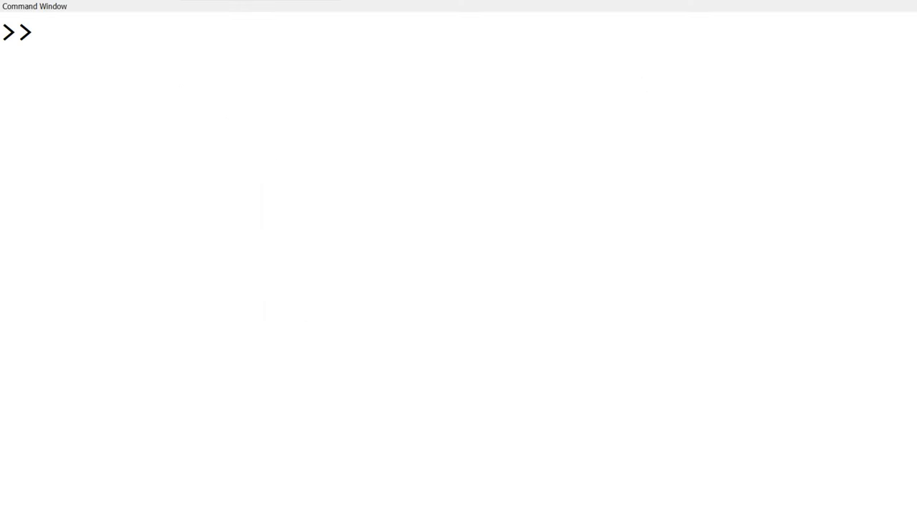
Differentiate f=log(x) to get 1/x, then redefine f as sin(x) and differentiate it.
type("syms x")
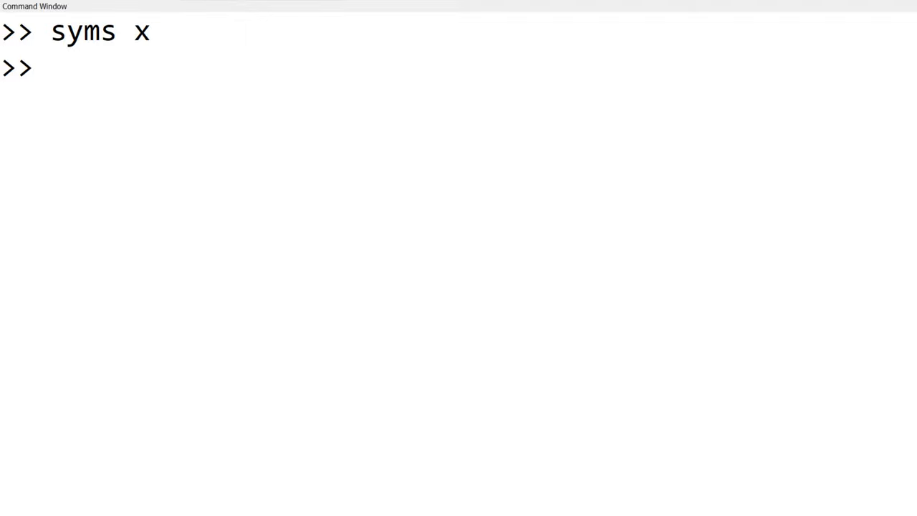
type("f=1")
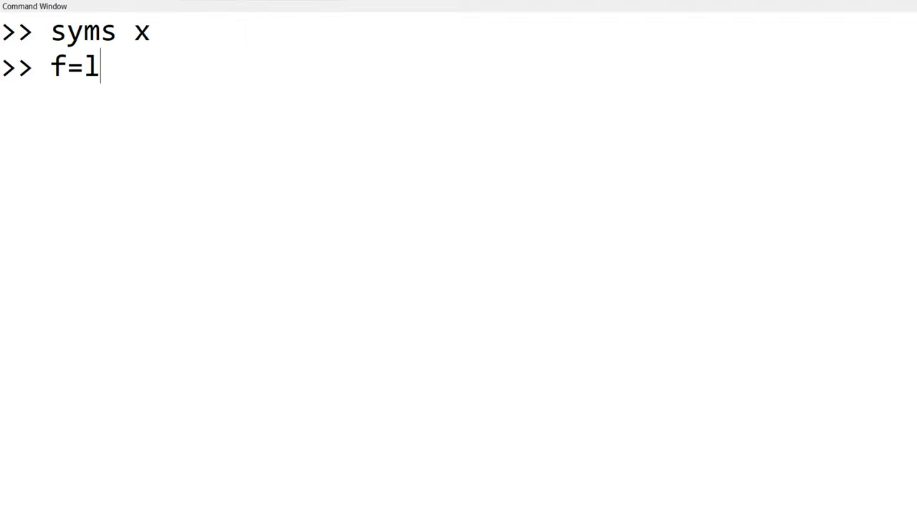
type("og(x)")
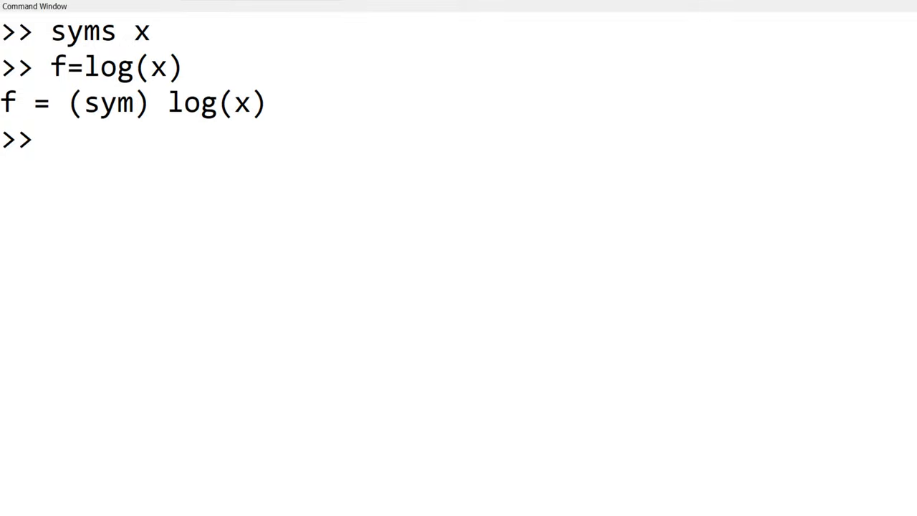
type("sol=")
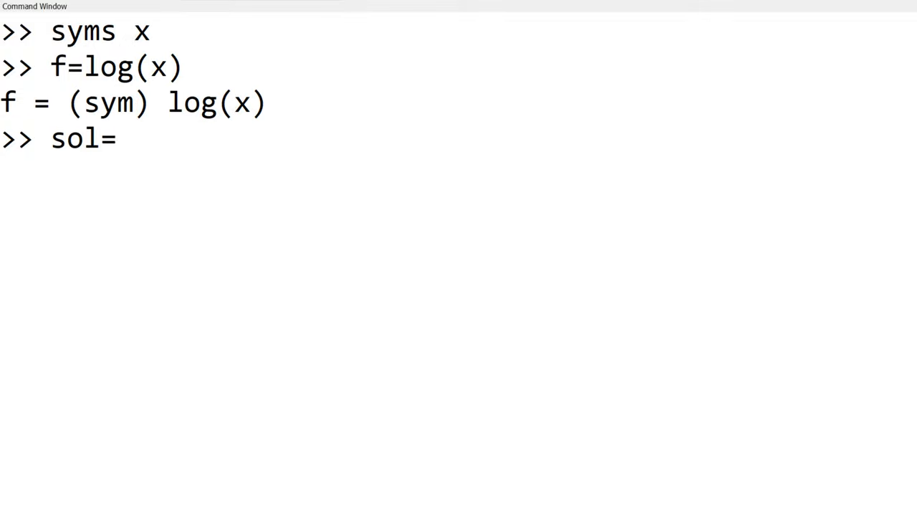
type("diff(f,x")
type("f=sin(x")
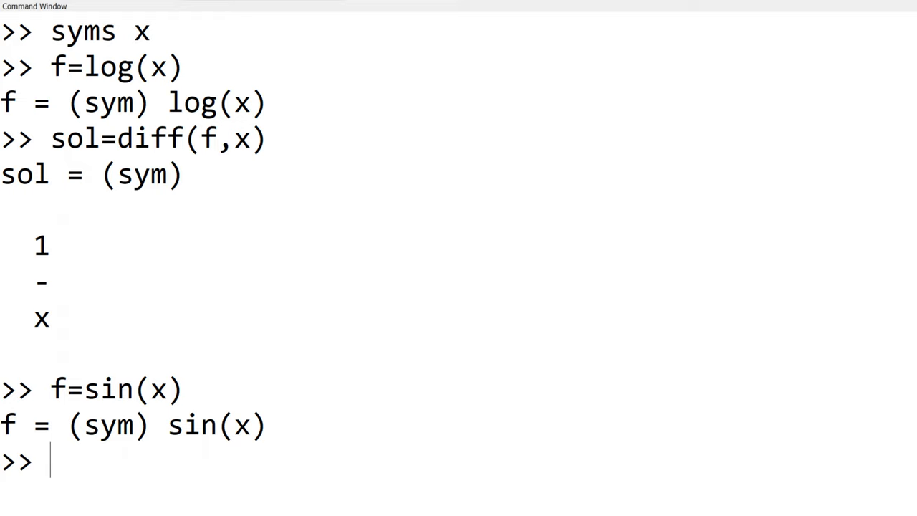
type("sol=diff(f,x)")
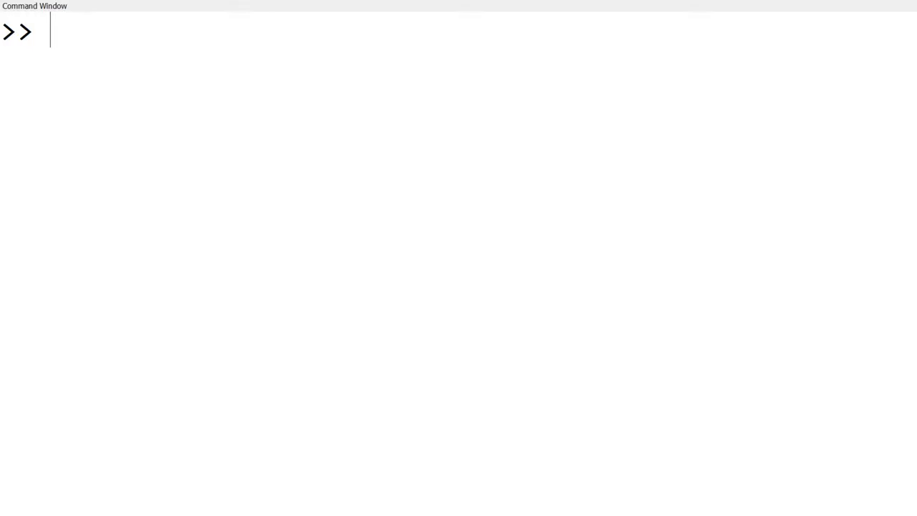
Define f=2*x and integrate it with int(f,x), giving x^2.
type("syms x")
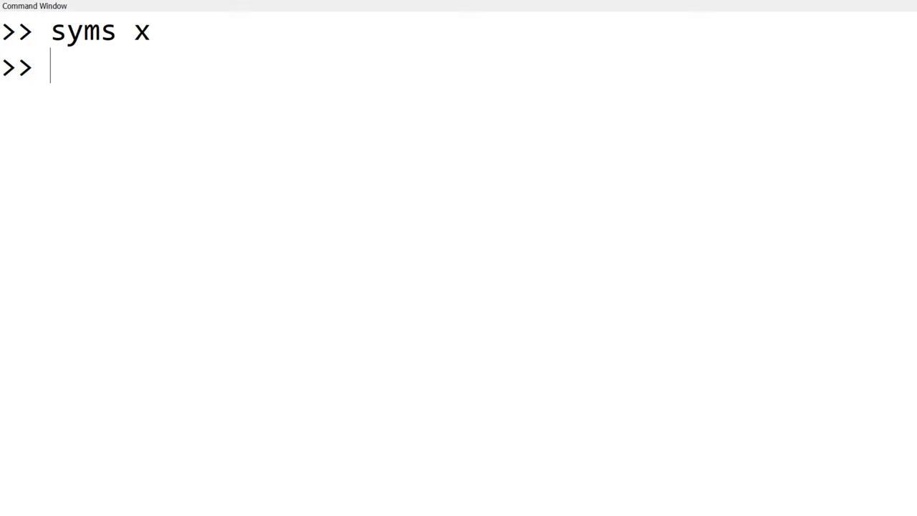
type("f=2*x")
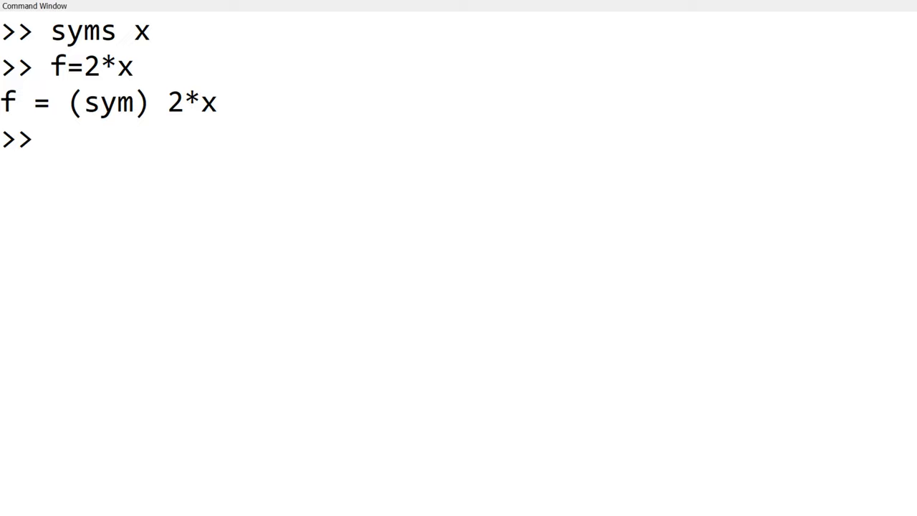
type("sol=")
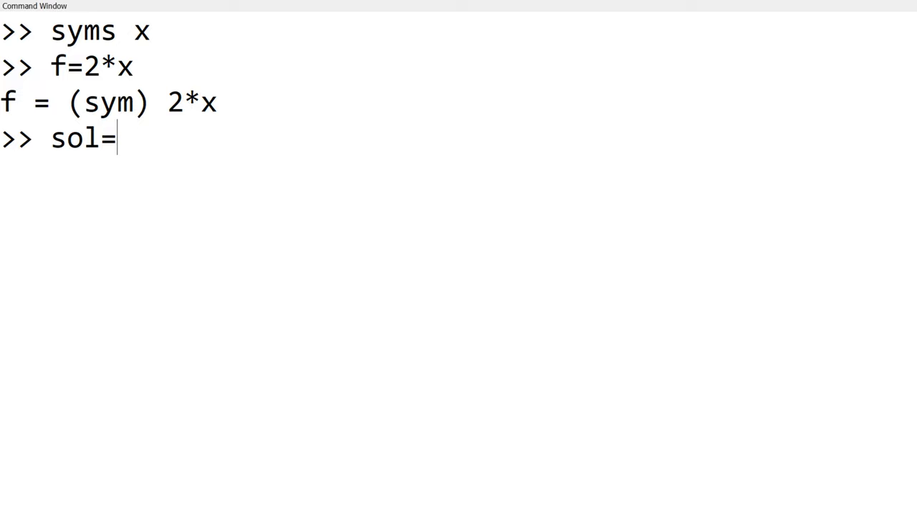
type("int(f,x")
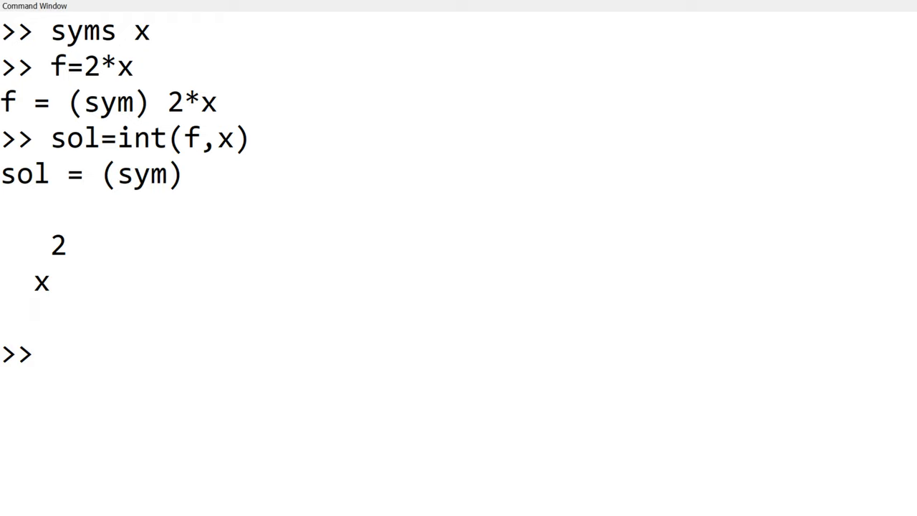
Redefine f as cos(x) and integrate it, giving sin(x).
type("f")
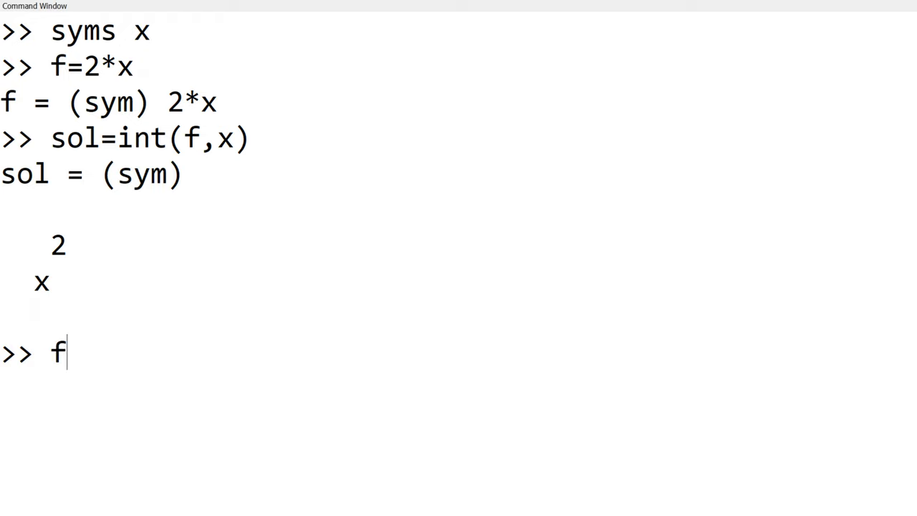
type("=cos(x")
type("sol=int(f,x)")
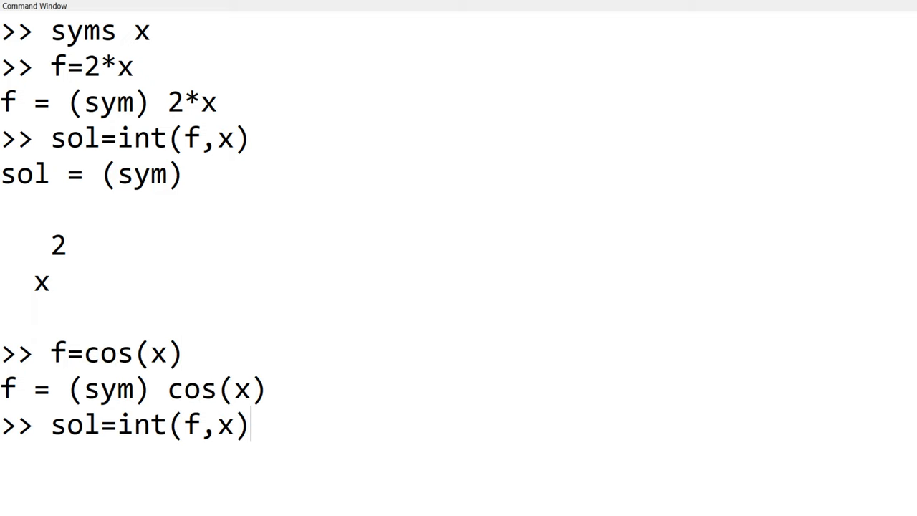
key("enter")
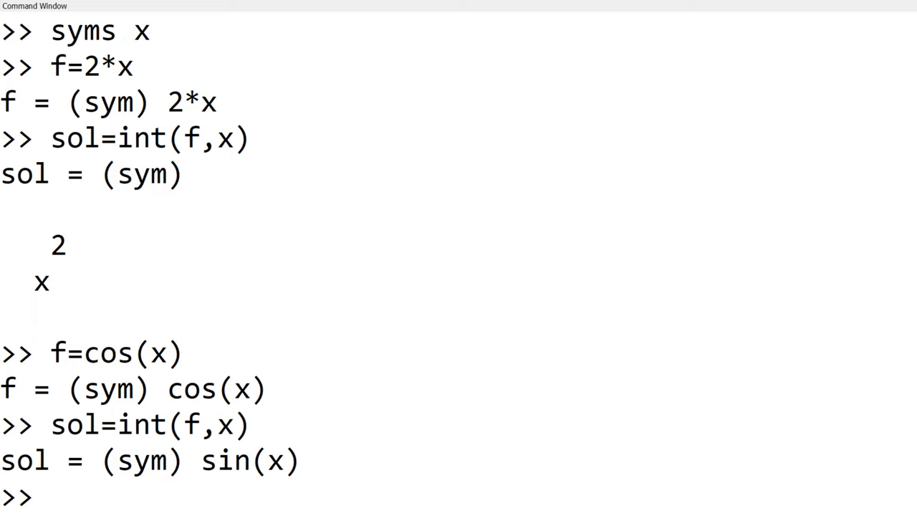